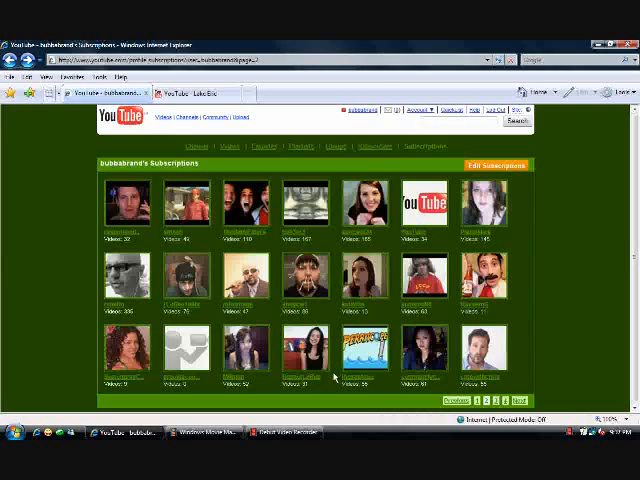
pyautogui.moveTo(362, 380)
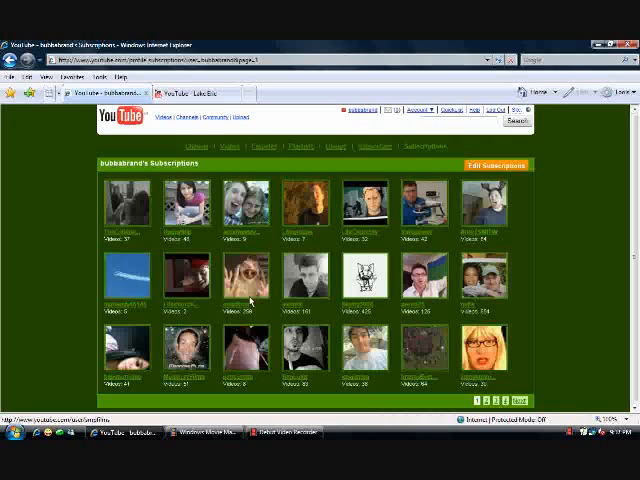
pyautogui.moveTo(416, 348)
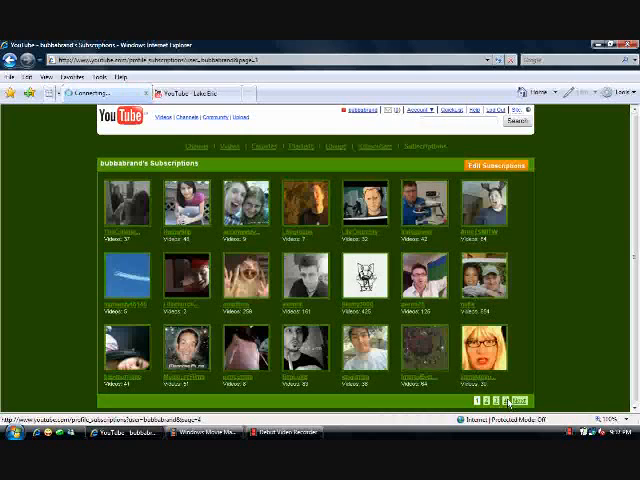
# - Open the Lake Erie video page from a subscribed channel on YouTube
pyautogui.click(510, 400)
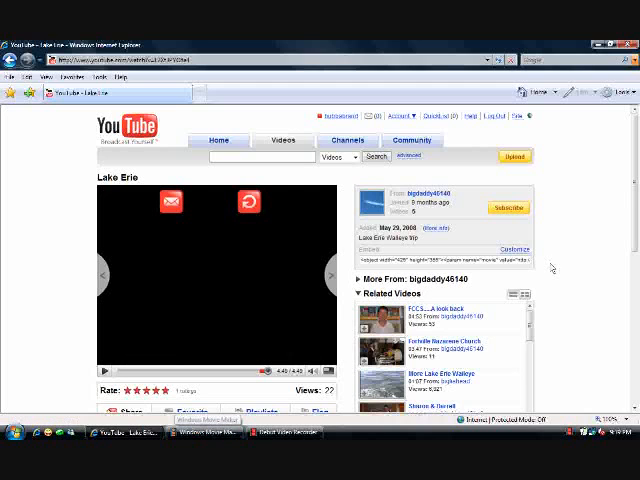
# - Switch back to the Movie Maker project showing the Transitions collection
pyautogui.click(194, 436)
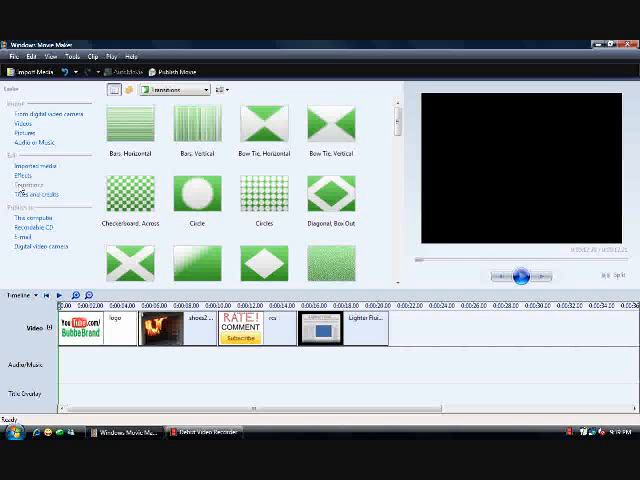
pyautogui.scroll(-3)
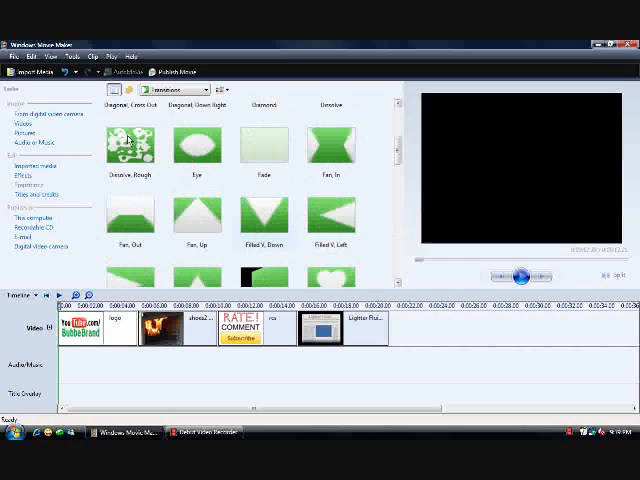
pyautogui.moveTo(130, 142)
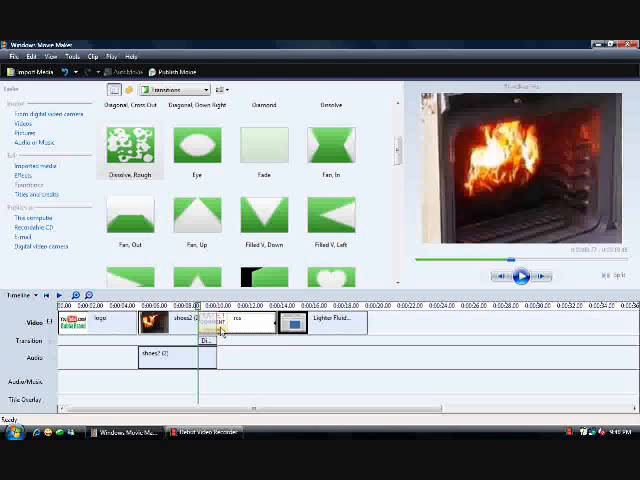
pyautogui.moveTo(330, 322)
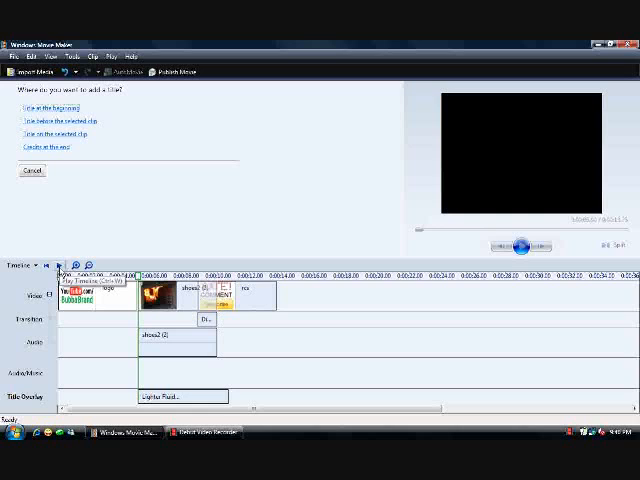
# - Bring up the 'Where do you want to add a title?' placement choices via Titles and Credits
pyautogui.click(518, 244)
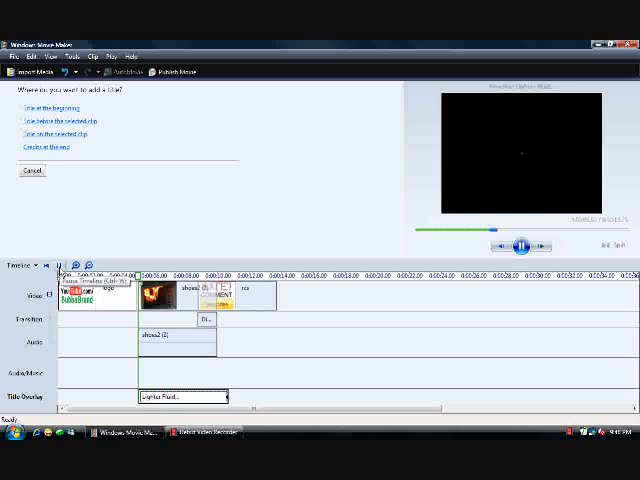